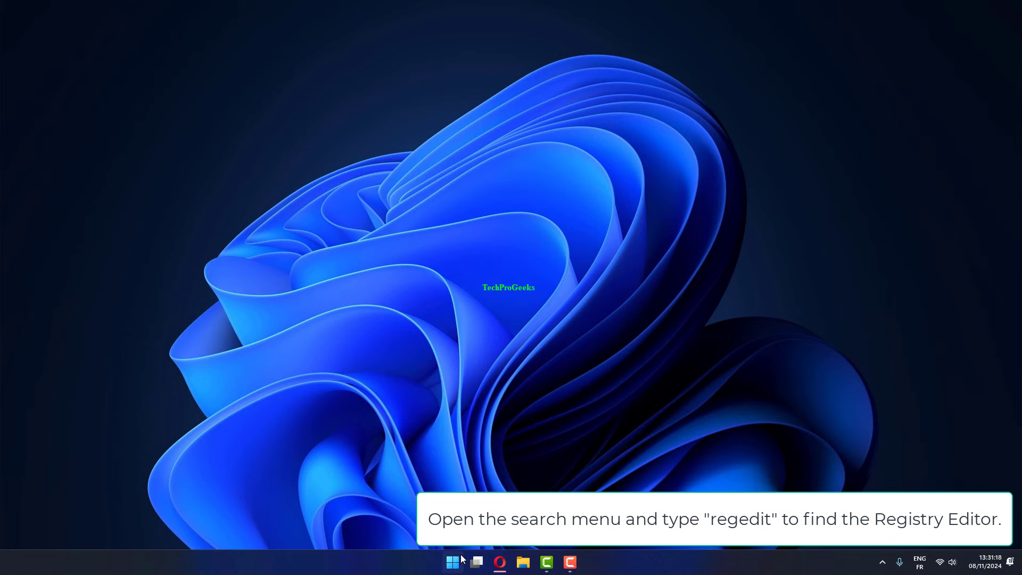
Search for 'registry editor' from Start and run it as administrator
left_click(453, 562)
type("registry editor")
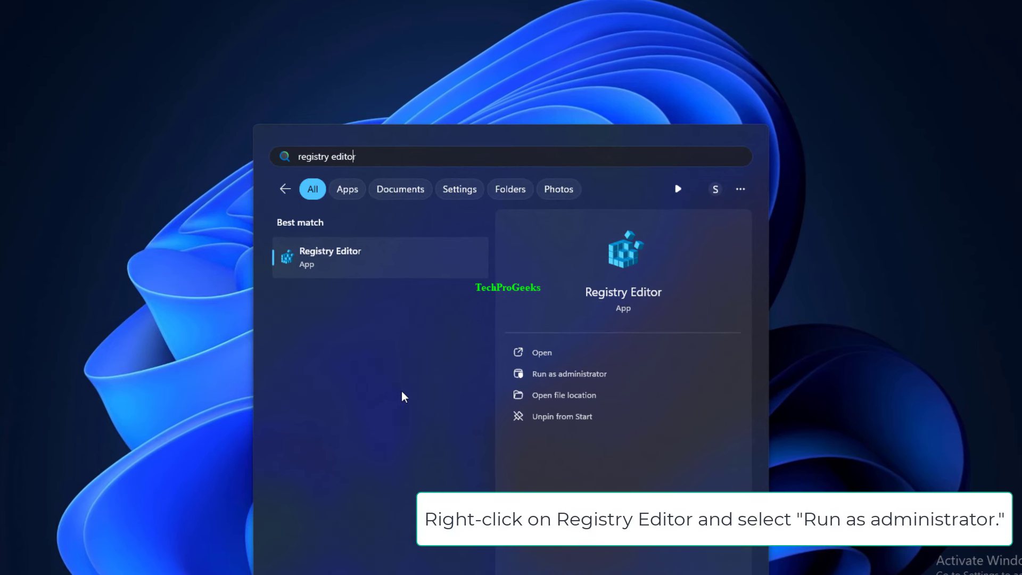
right_click(330, 256)
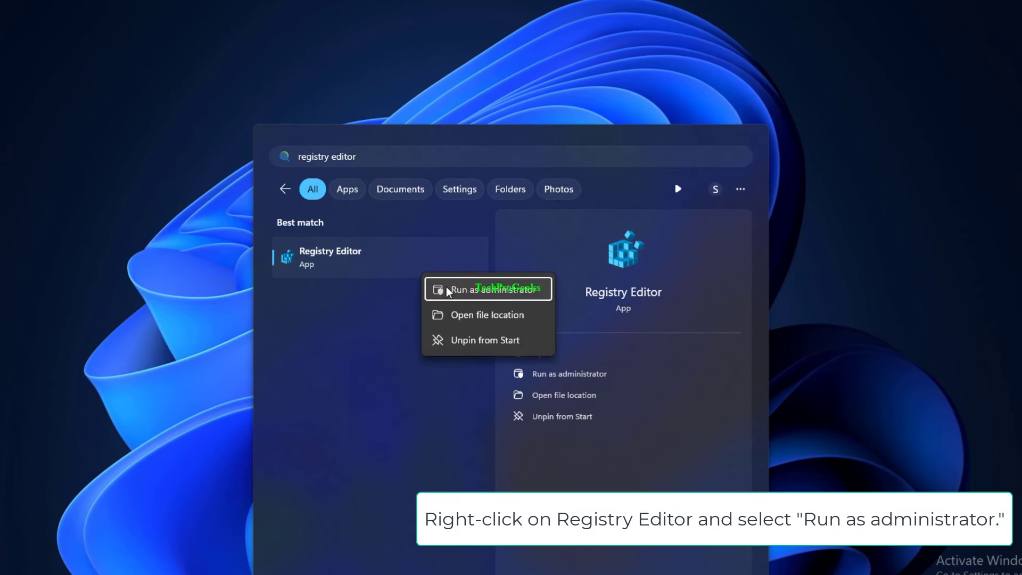
left_click(486, 288)
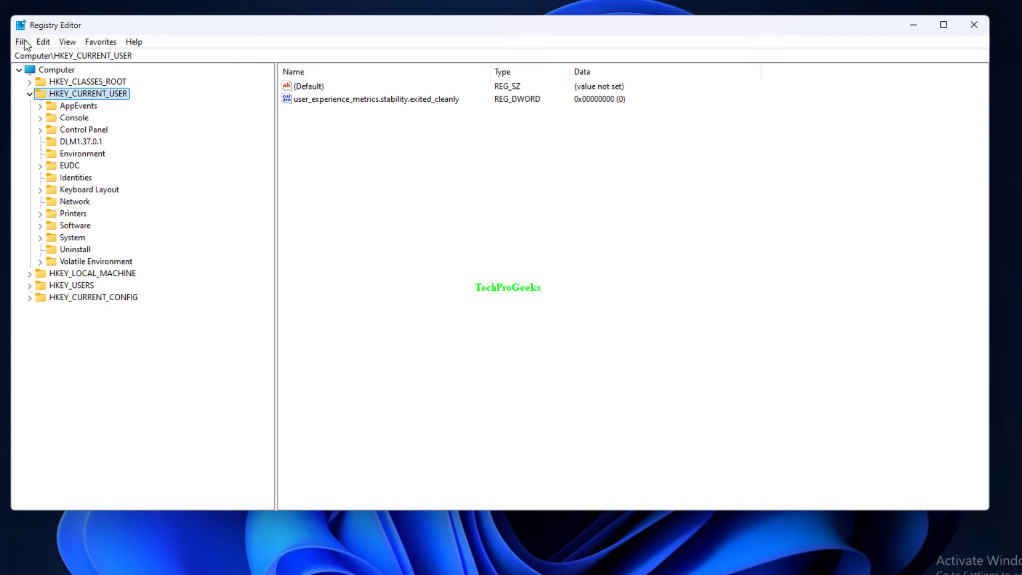
left_click(20, 41)
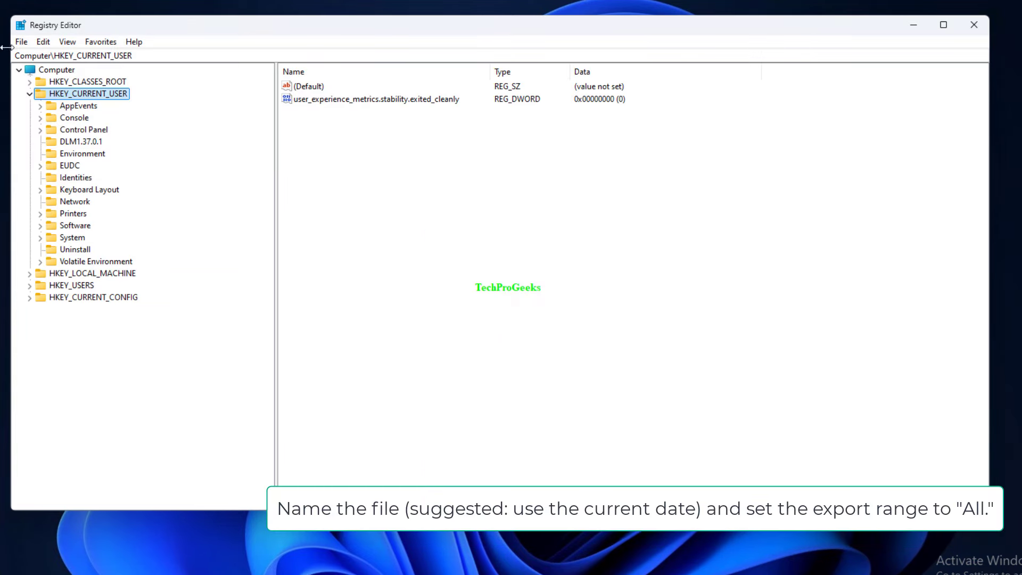
left_click(21, 41)
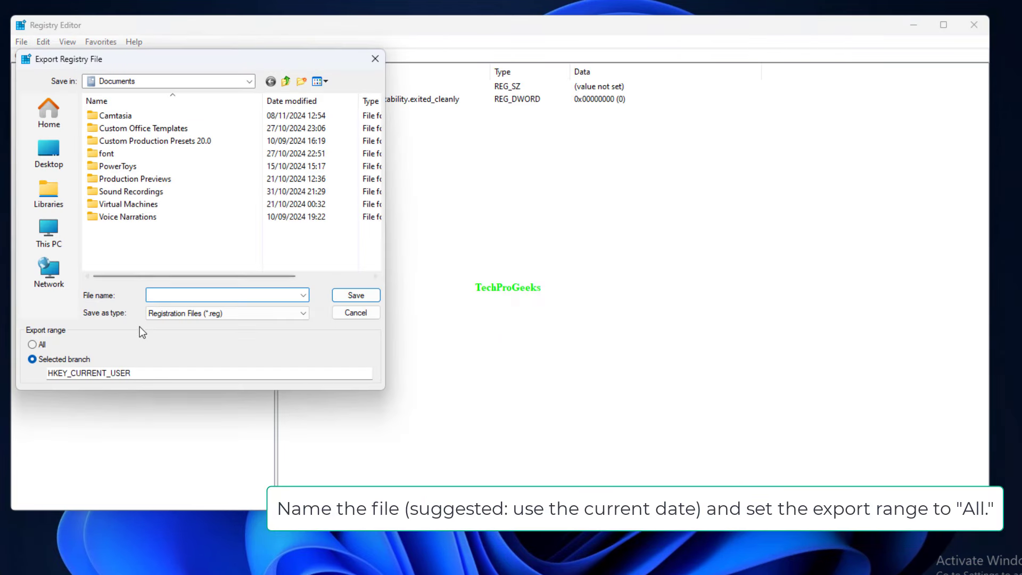
left_click(32, 345)
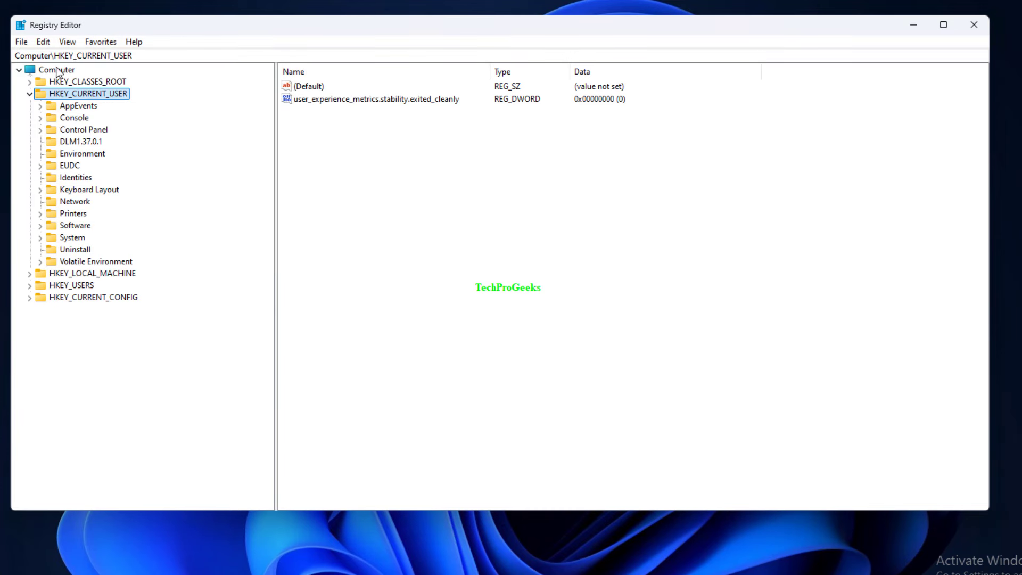
left_click(20, 41)
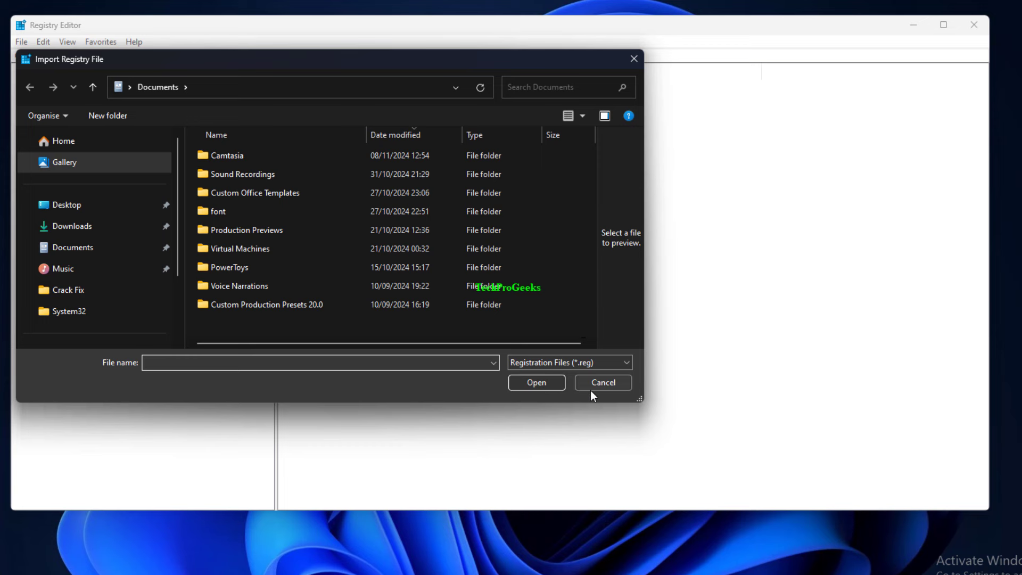
left_click(601, 382)
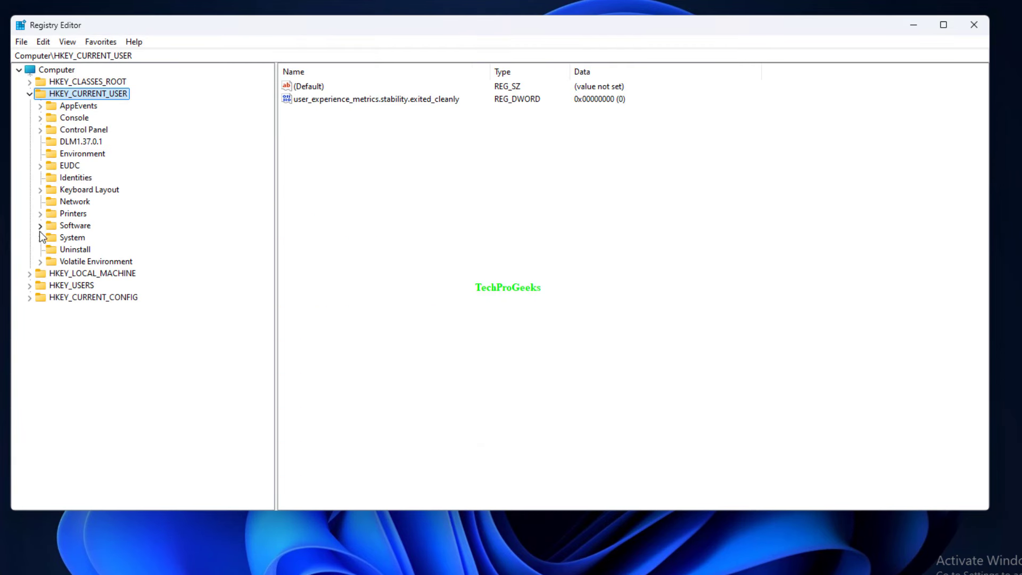
Expand HKEY_CURRENT_USER > Software > Microsoft > Windows down to CurrentVersion in the tree
left_click(75, 225)
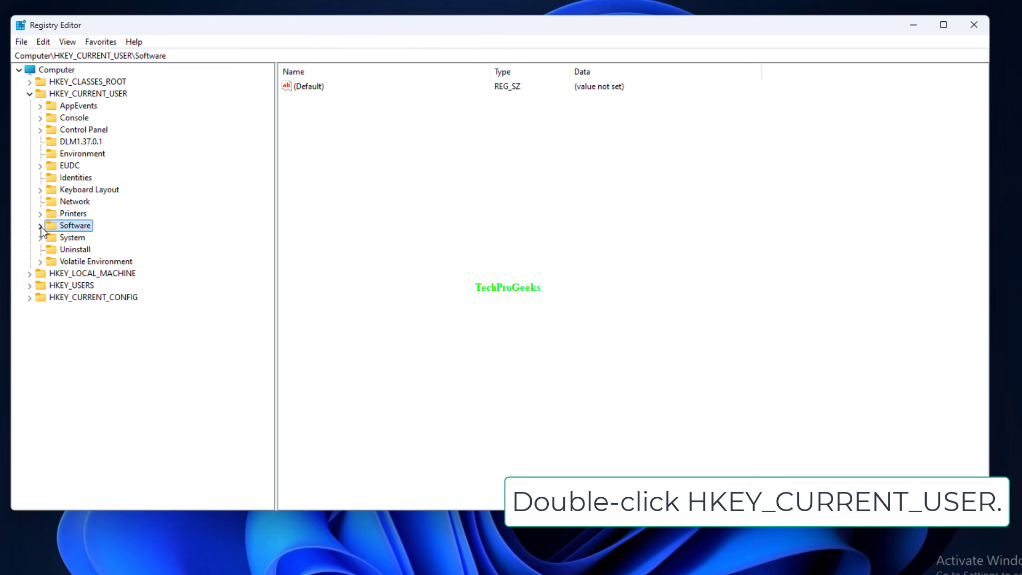
double_click(76, 225)
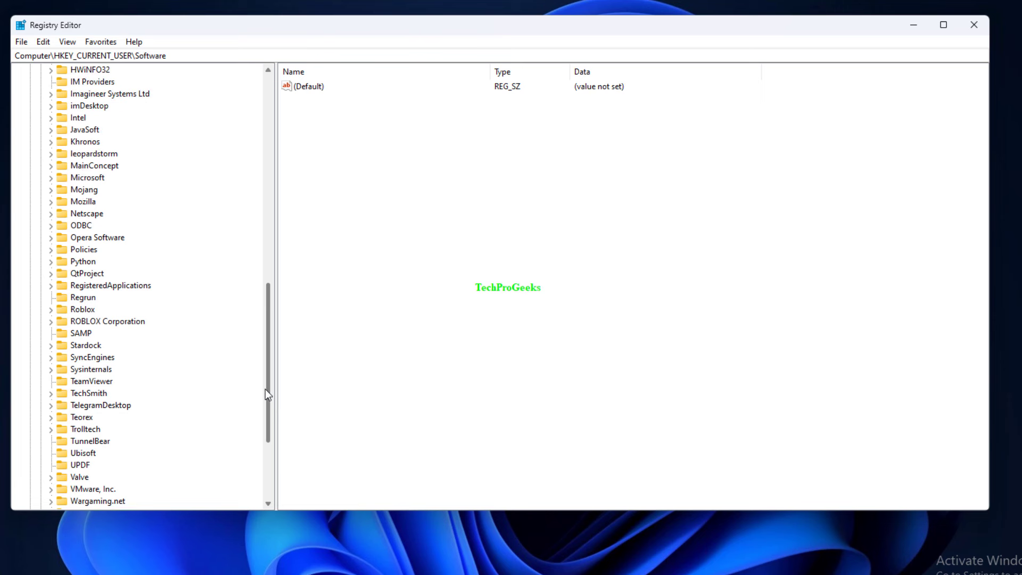
double_click(86, 177)
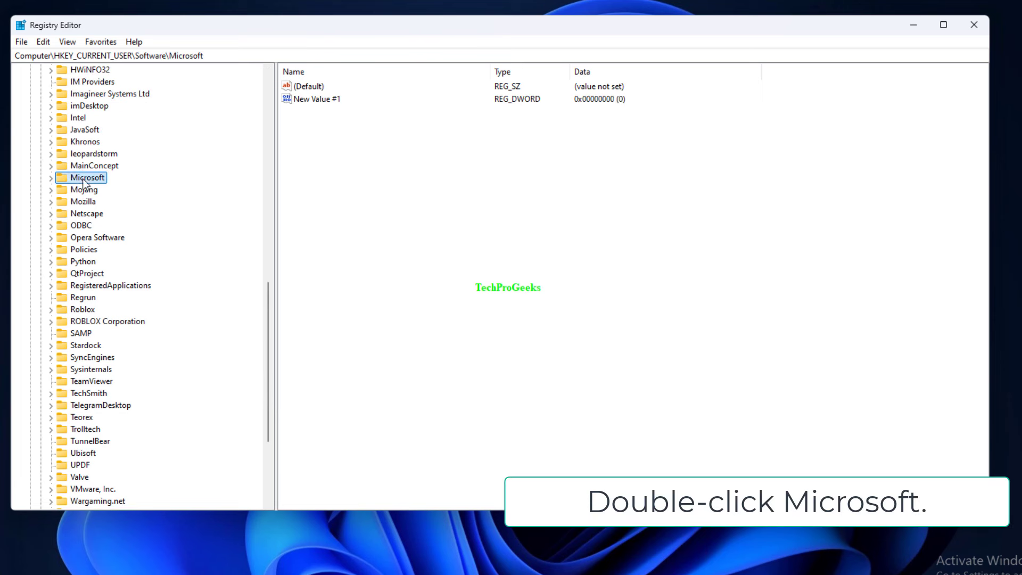
double_click(86, 177)
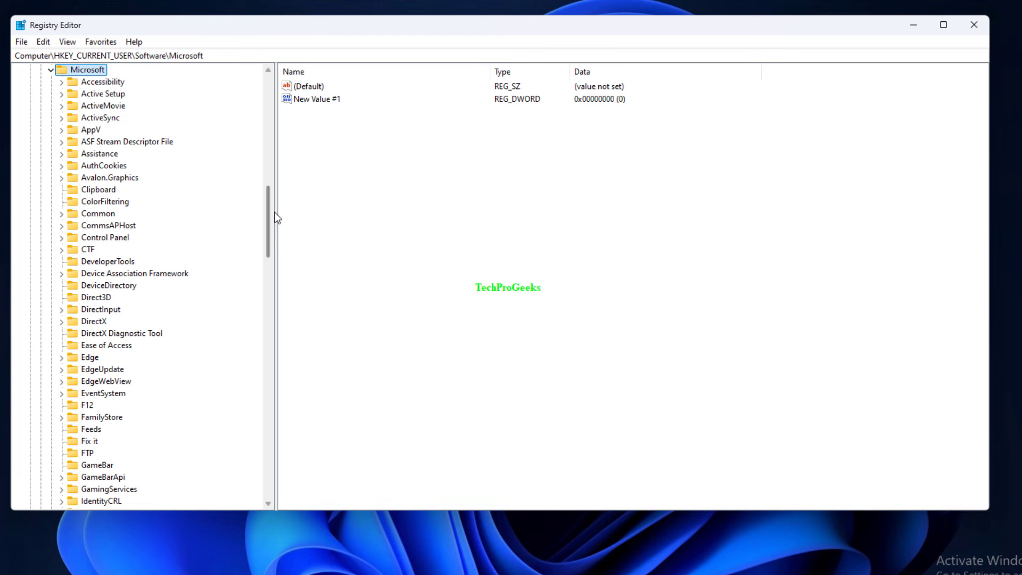
scroll("down", 3)
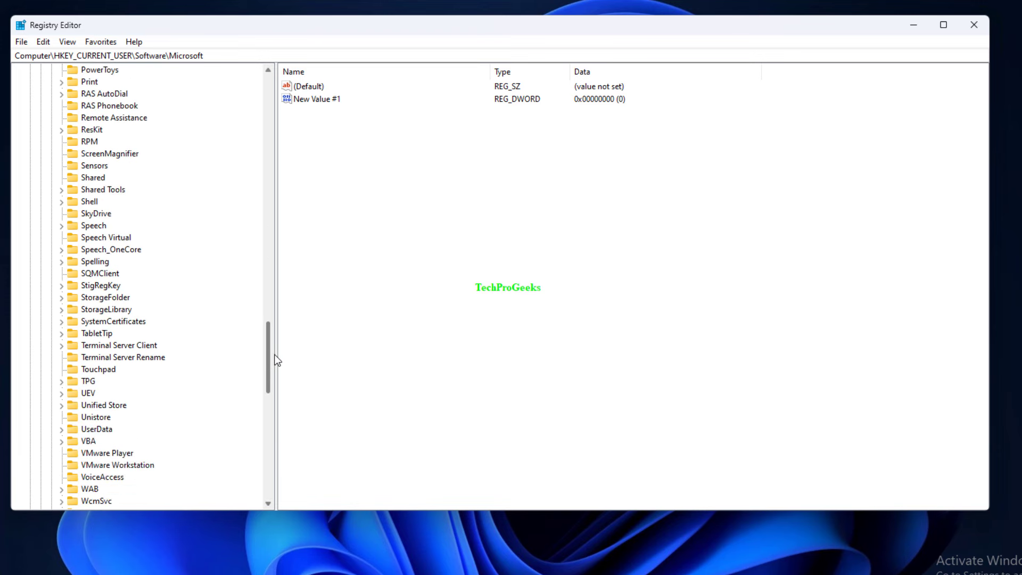
scroll("down", 3)
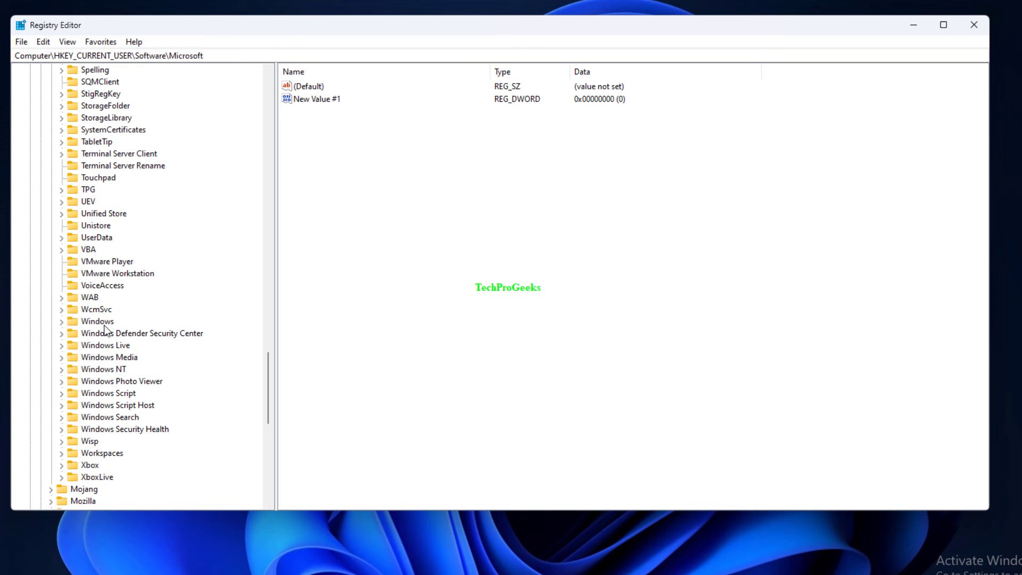
double_click(96, 321)
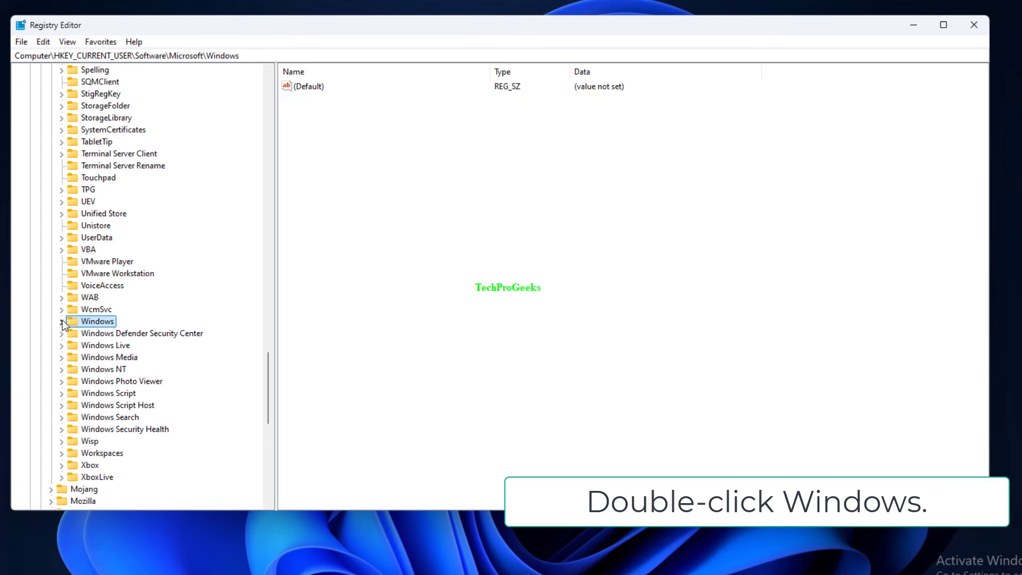
double_click(98, 320)
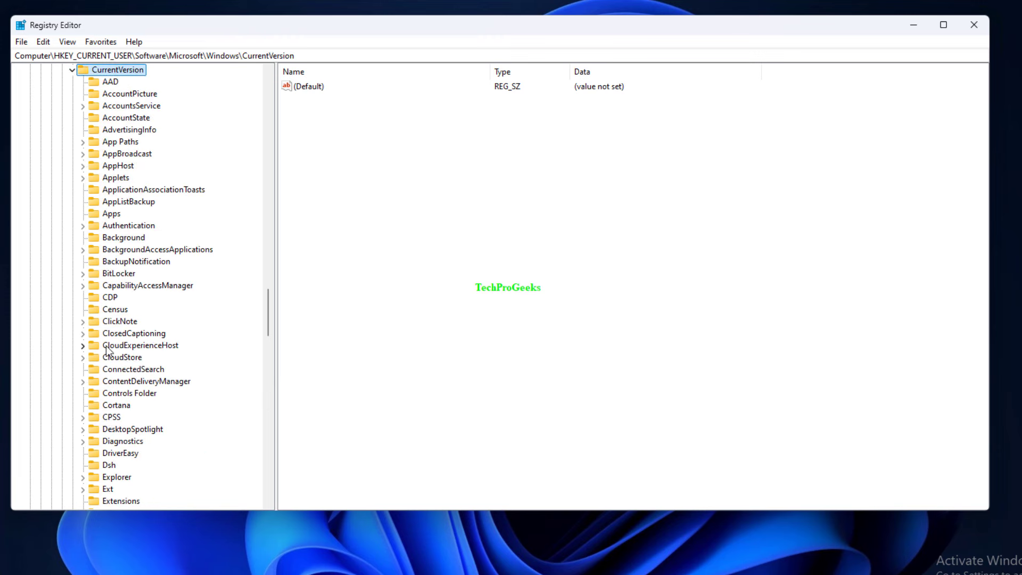
scroll("down", 3)
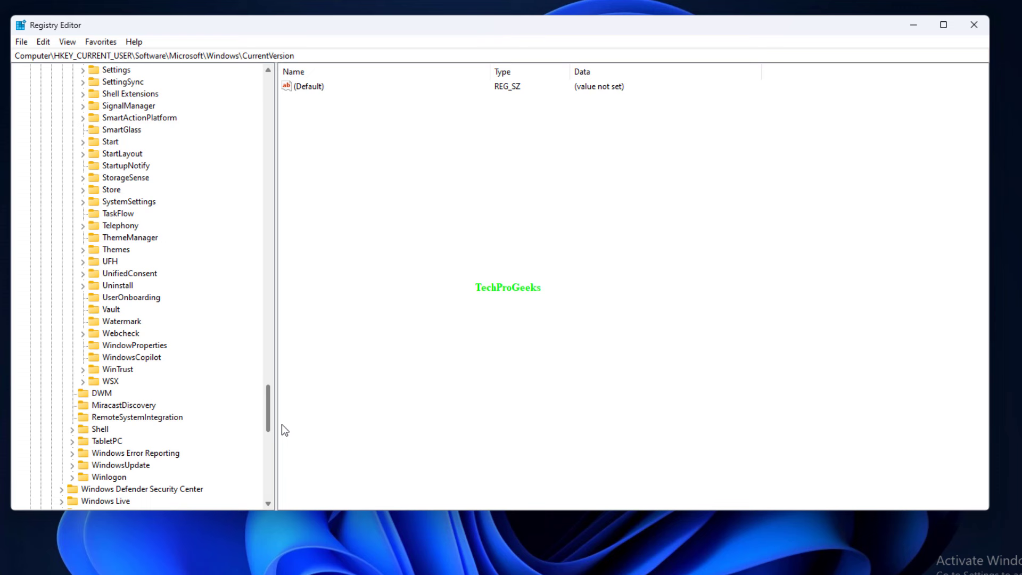
mouse_move(268, 415)
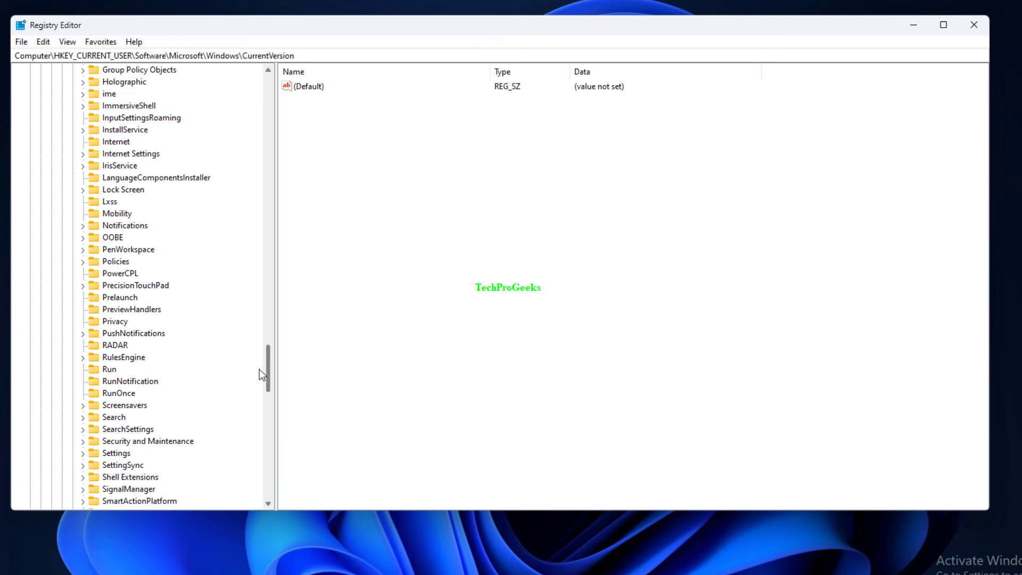
Create a DWORD (32-bit) value named AltTabSettings under the Explorer key
left_click(119, 177)
type("A")
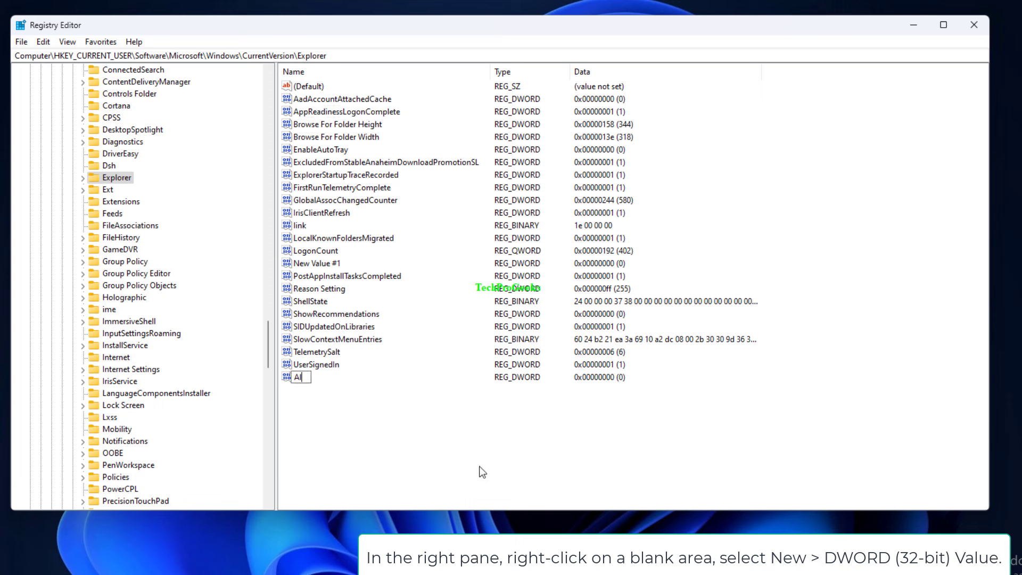
type("ltTabSettings")
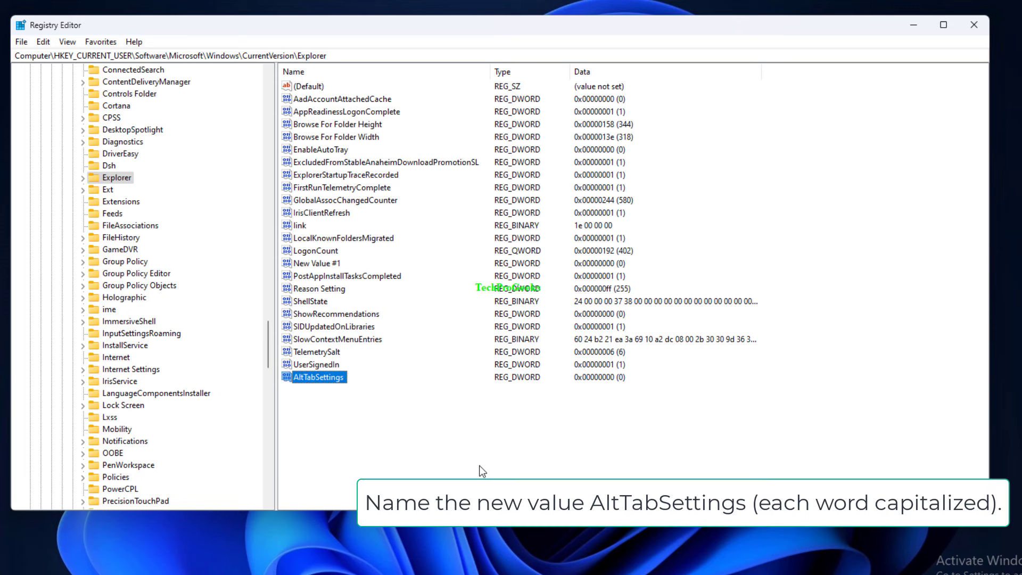
Change the AltTabSettings value data to 1
double_click(315, 377)
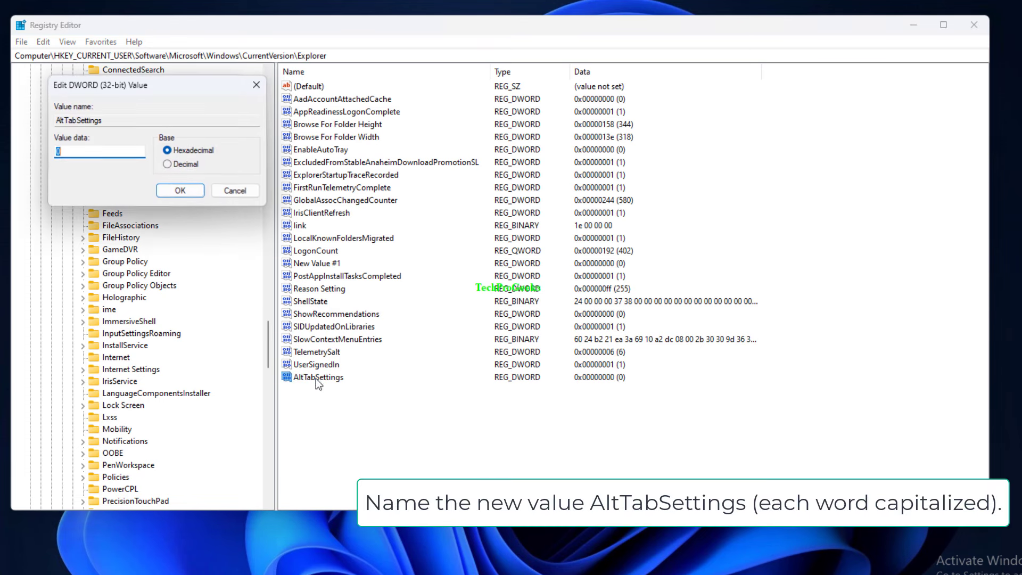
type("1")
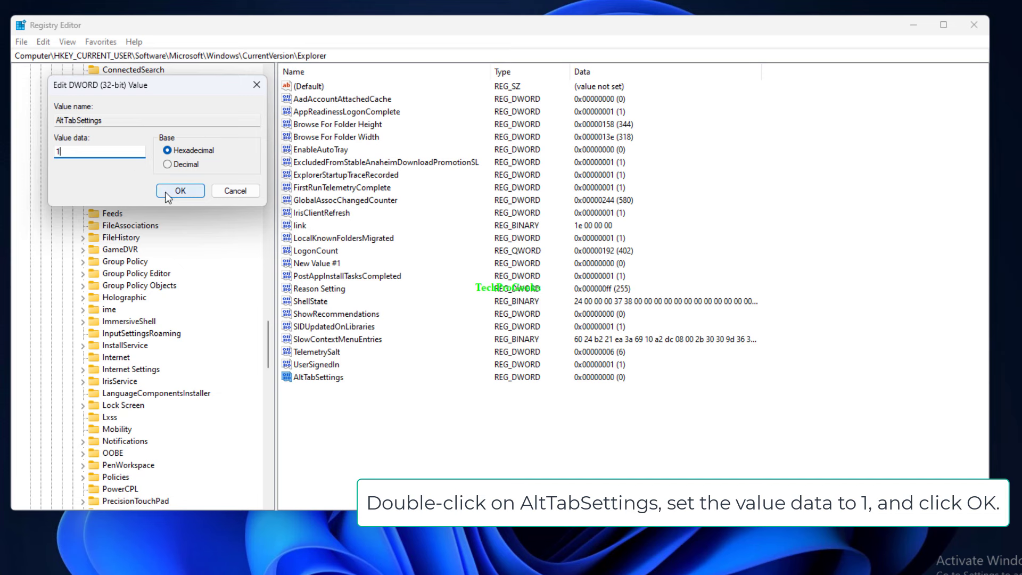
left_click(179, 191)
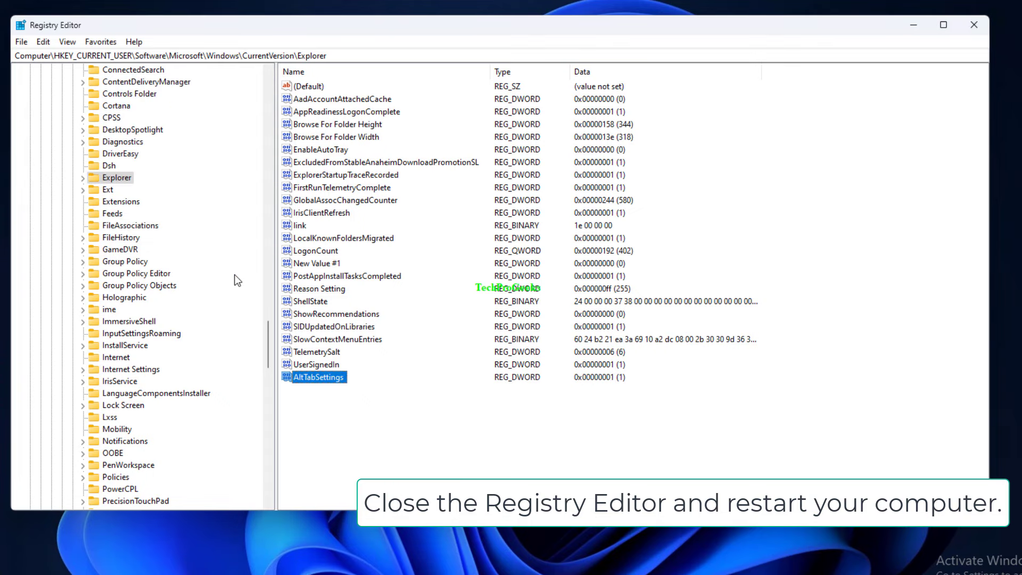
Close Registry Editor and show the Start menu power options with Restart available
left_click(973, 25)
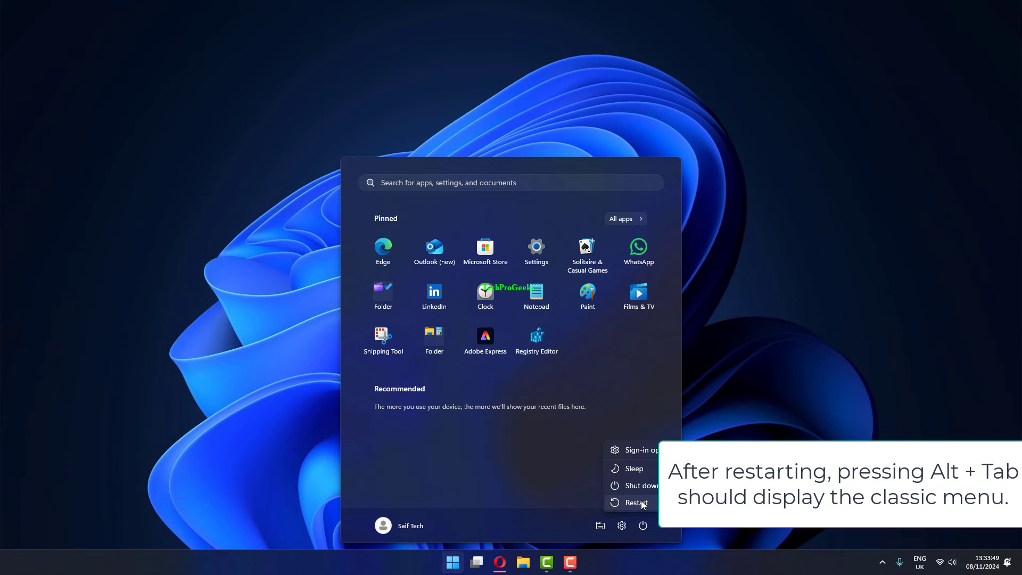
mouse_move(642, 485)
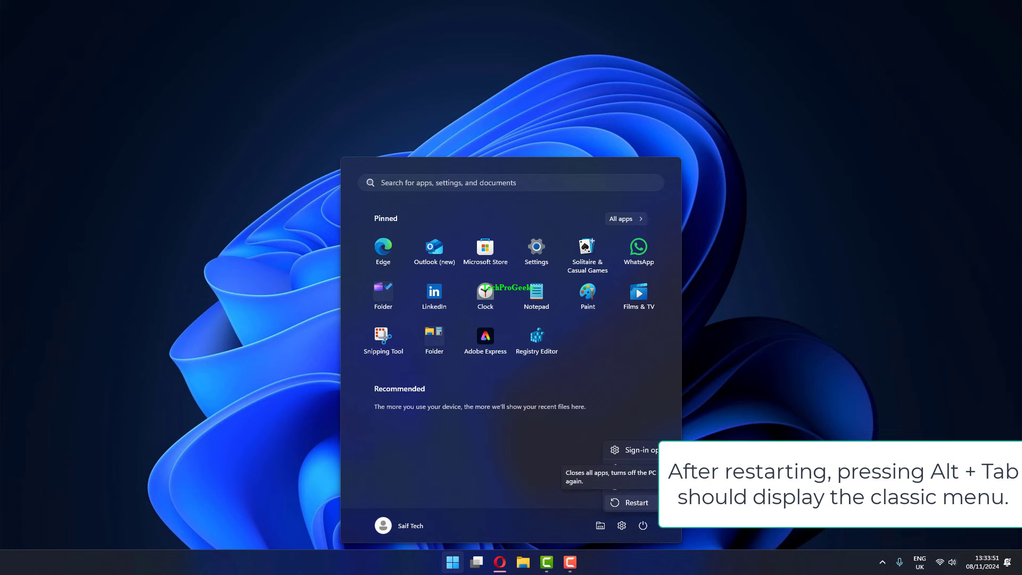